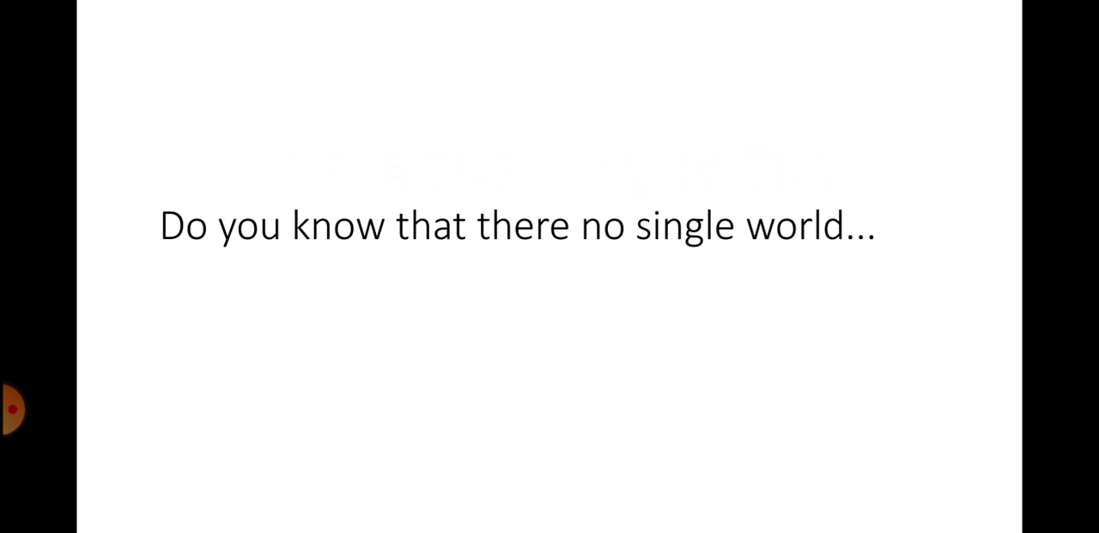
Step: Advance the slideshow through the '7 billion WORLD' slide to 'How come?'
{"action": "key", "text": "Right"}
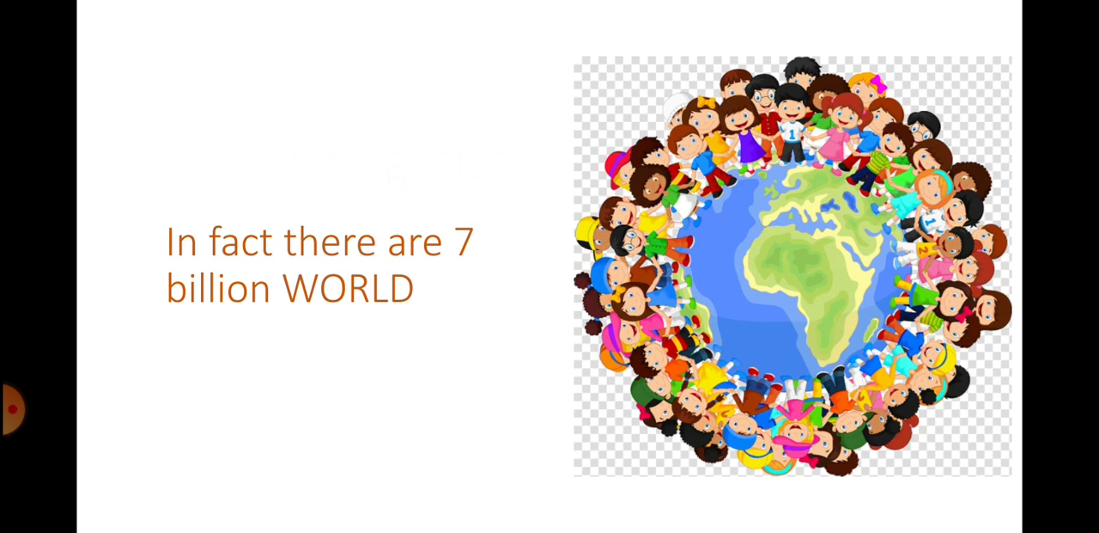
{"action": "key", "text": "Right"}
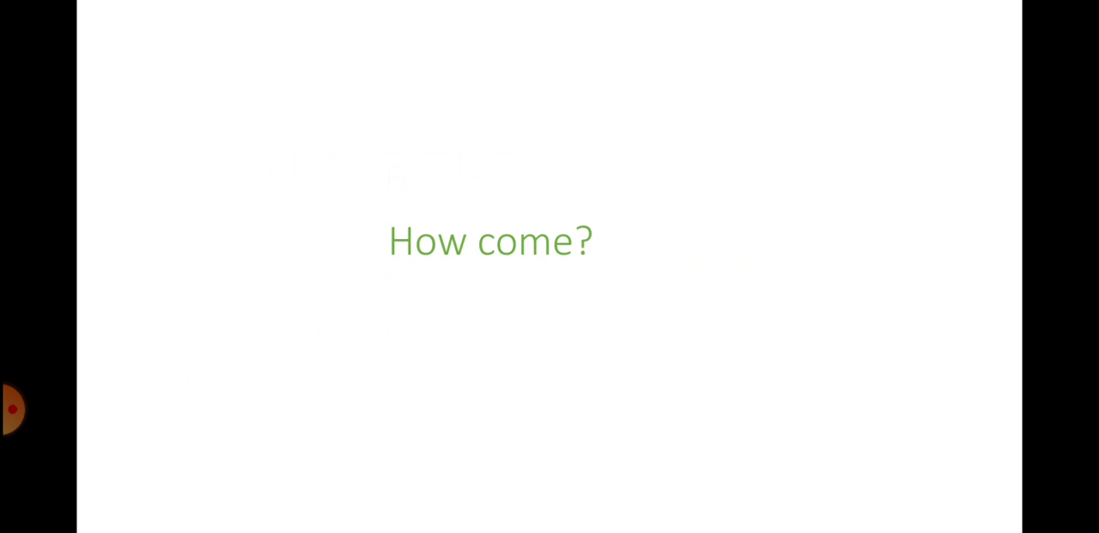
Step: Advance past the 'Because if u die' slide to the crown slide 'U are the KING....'
{"action": "key", "text": "Right"}
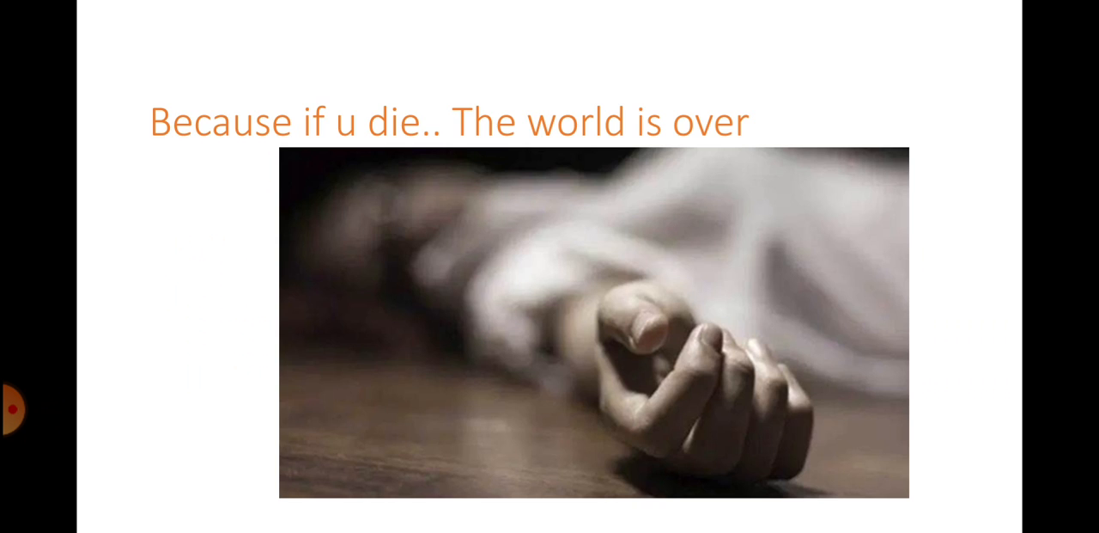
{"action": "key", "text": "Right"}
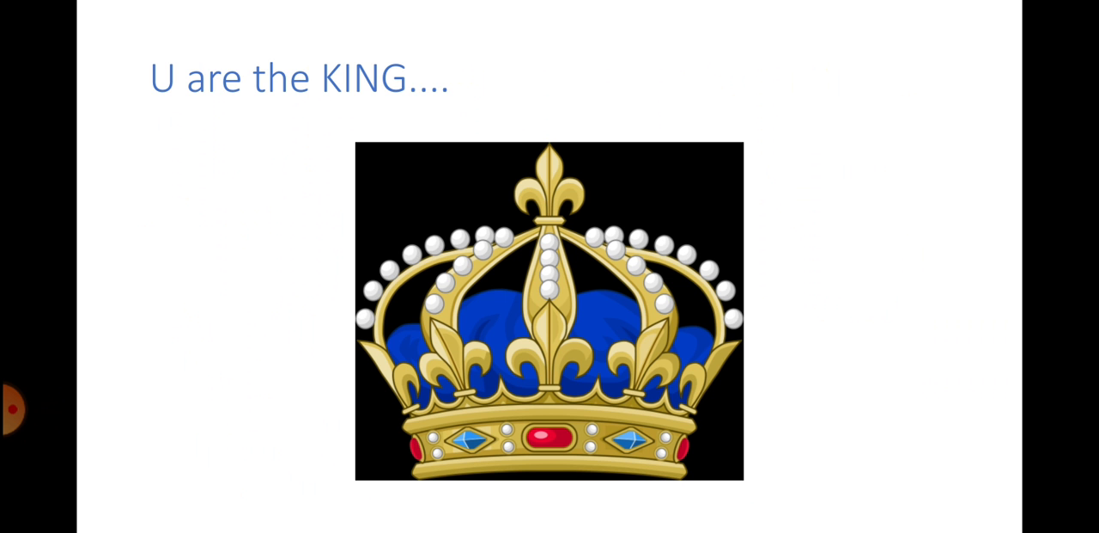
Step: Advance past 'Everything that's around u is for YOU' to 'Every single thing that others do is for you'
{"action": "key", "text": "right"}
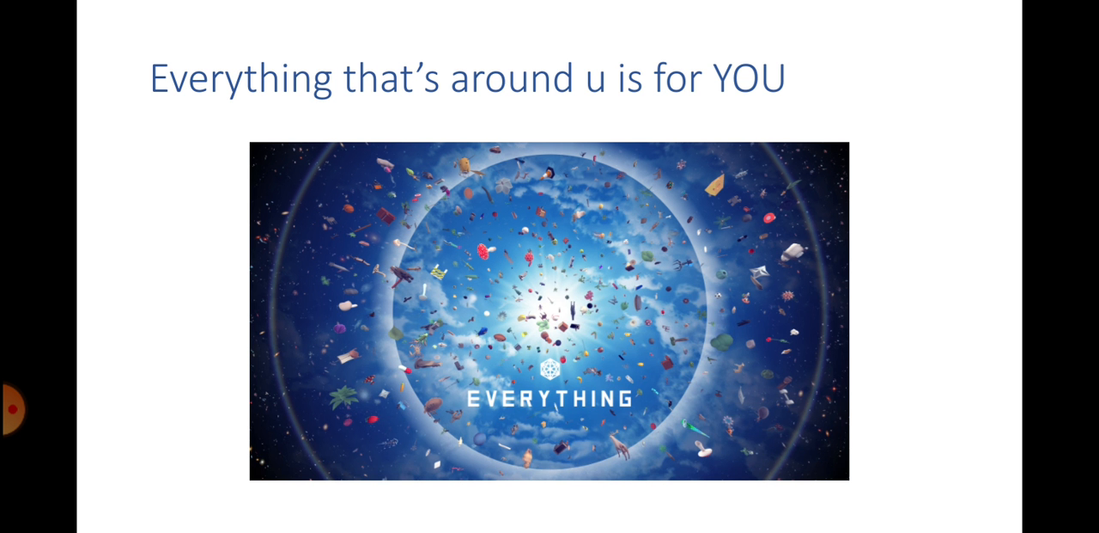
{"action": "key", "text": "right"}
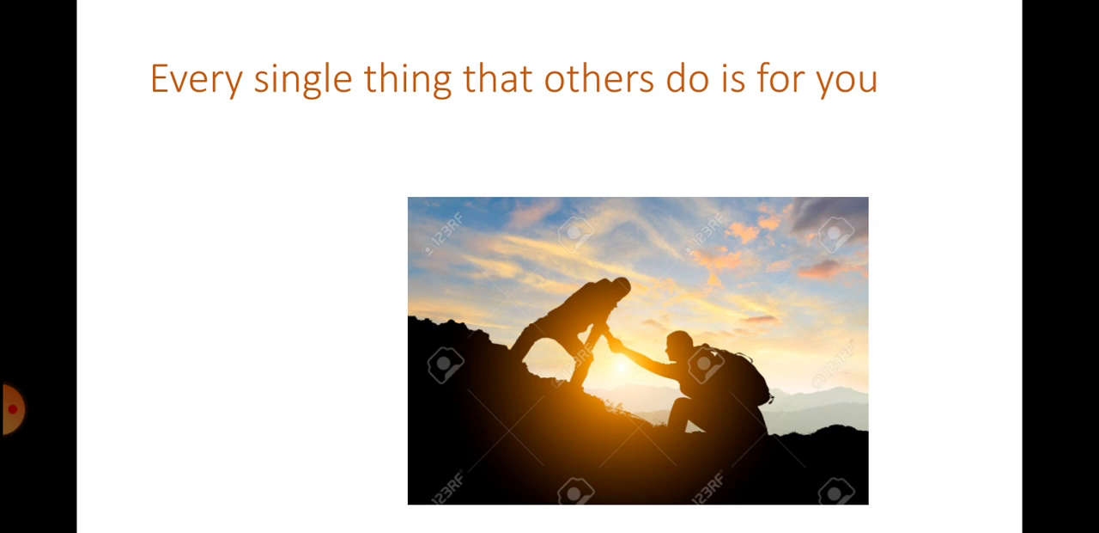
Step: Advance past 'U can do anything' and 'own WORLD' to 'Unless u decide to collide'
{"action": "key", "text": "right"}
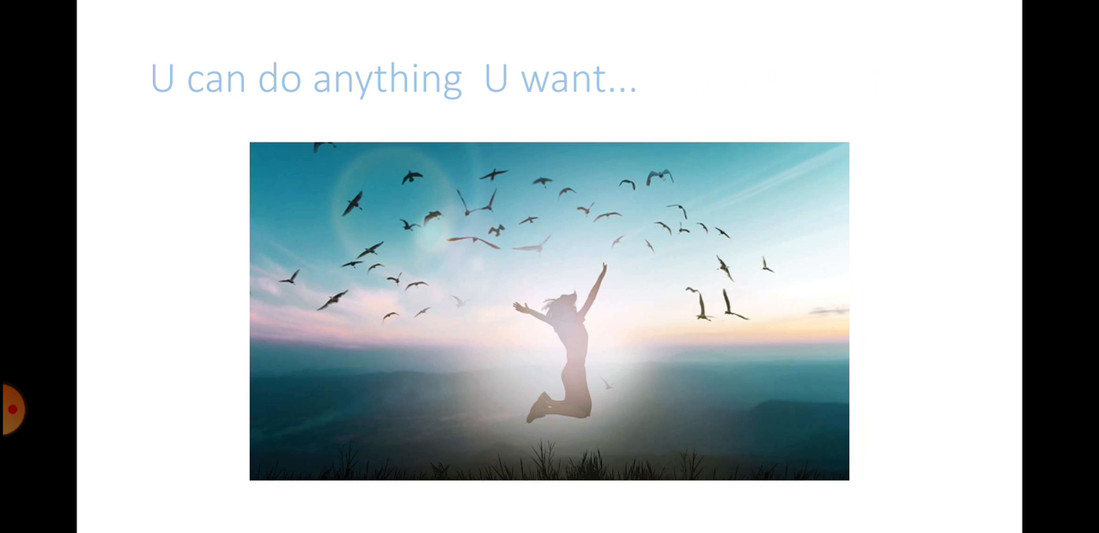
{"action": "key", "text": "right"}
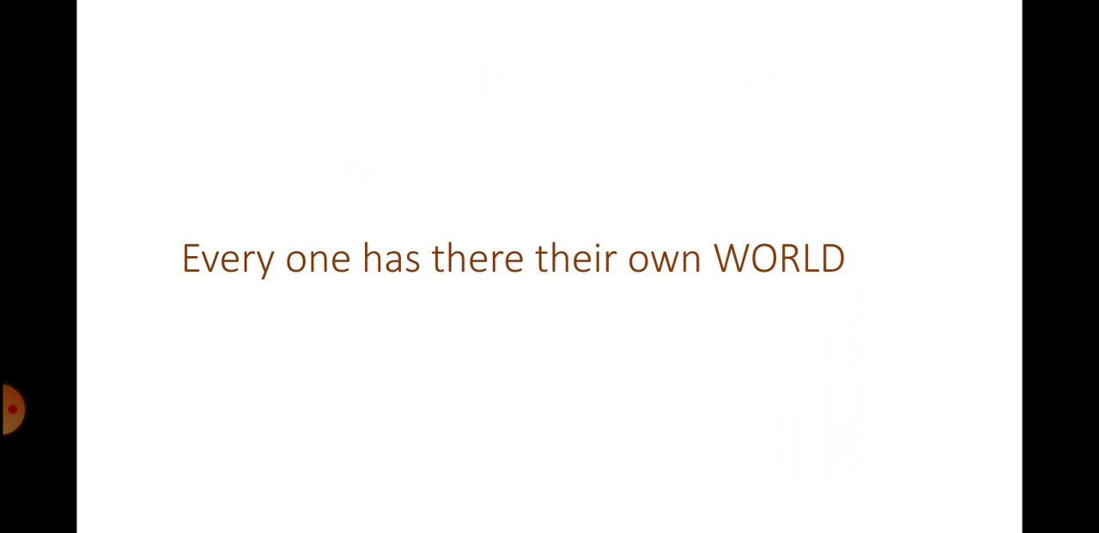
{"action": "key", "text": "Right"}
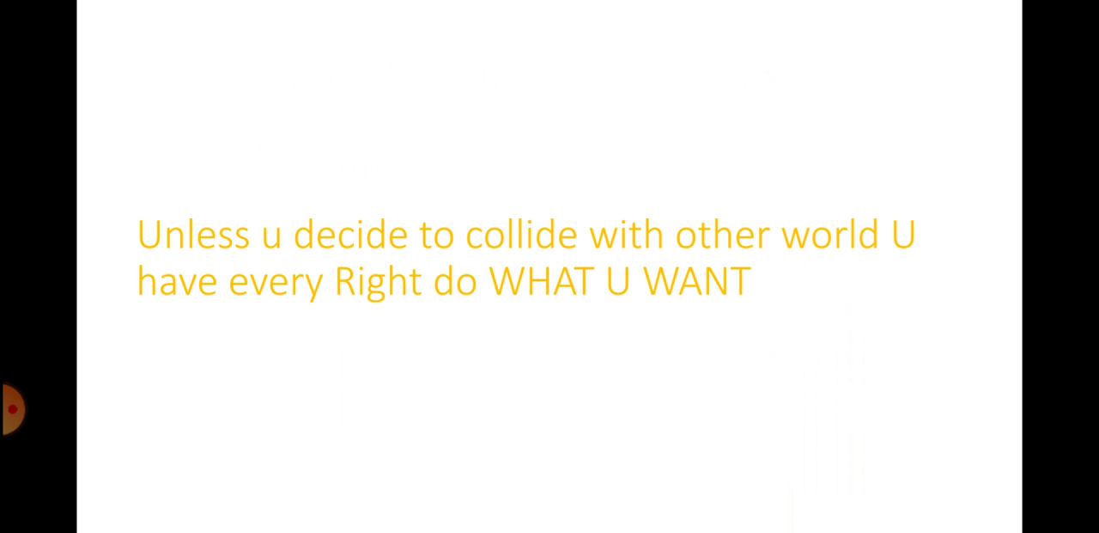